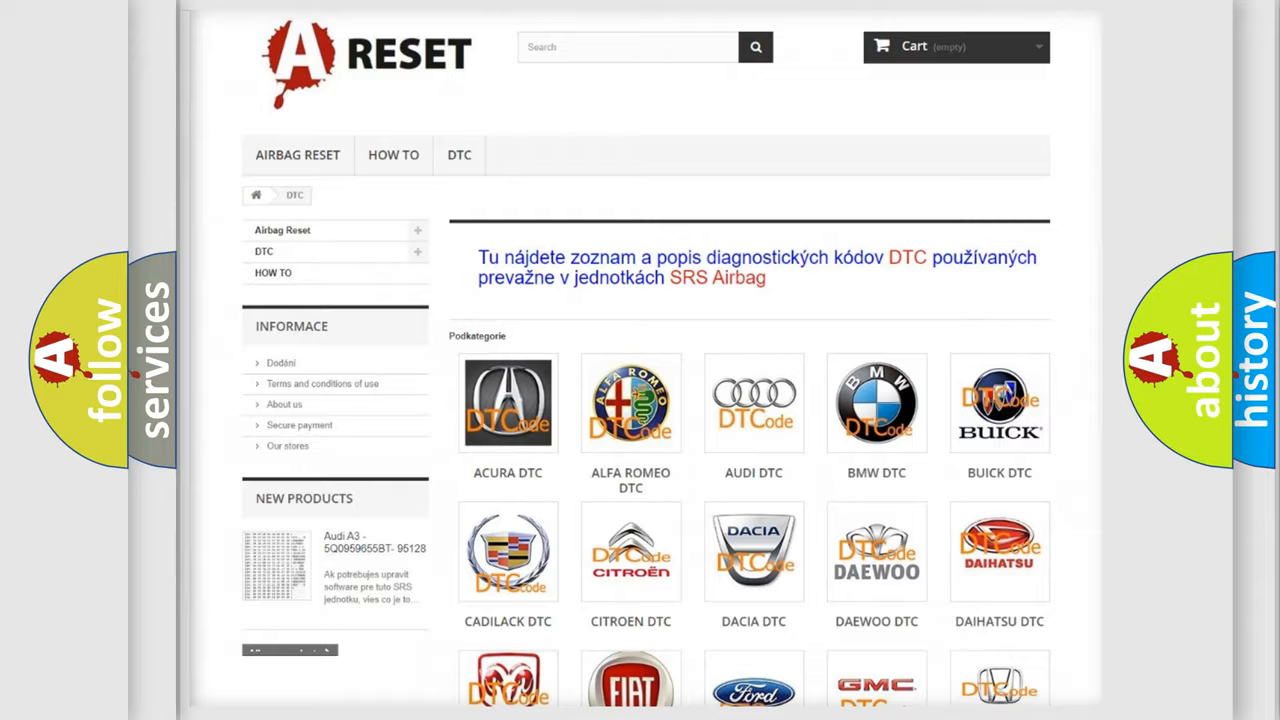
{"action": "scroll", "scroll_direction": "down", "scroll_amount": 3}
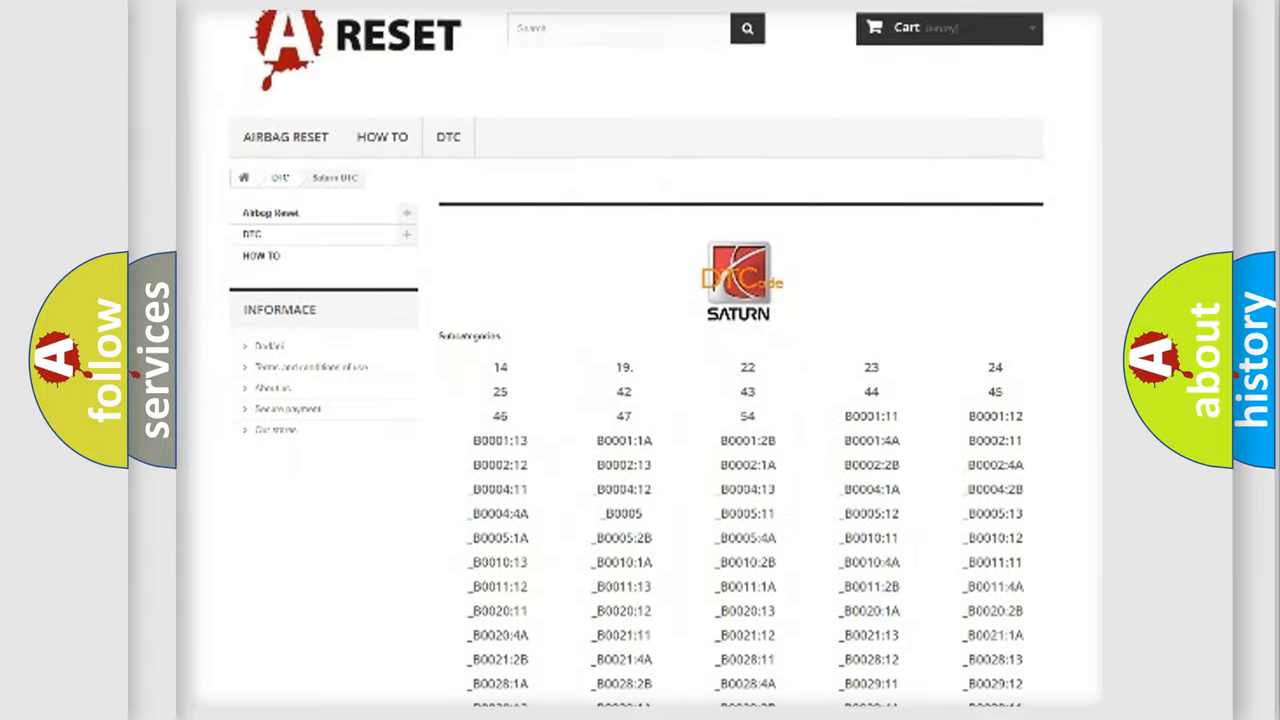
{"action": "scroll", "scroll_direction": "down", "scroll_amount": 3}
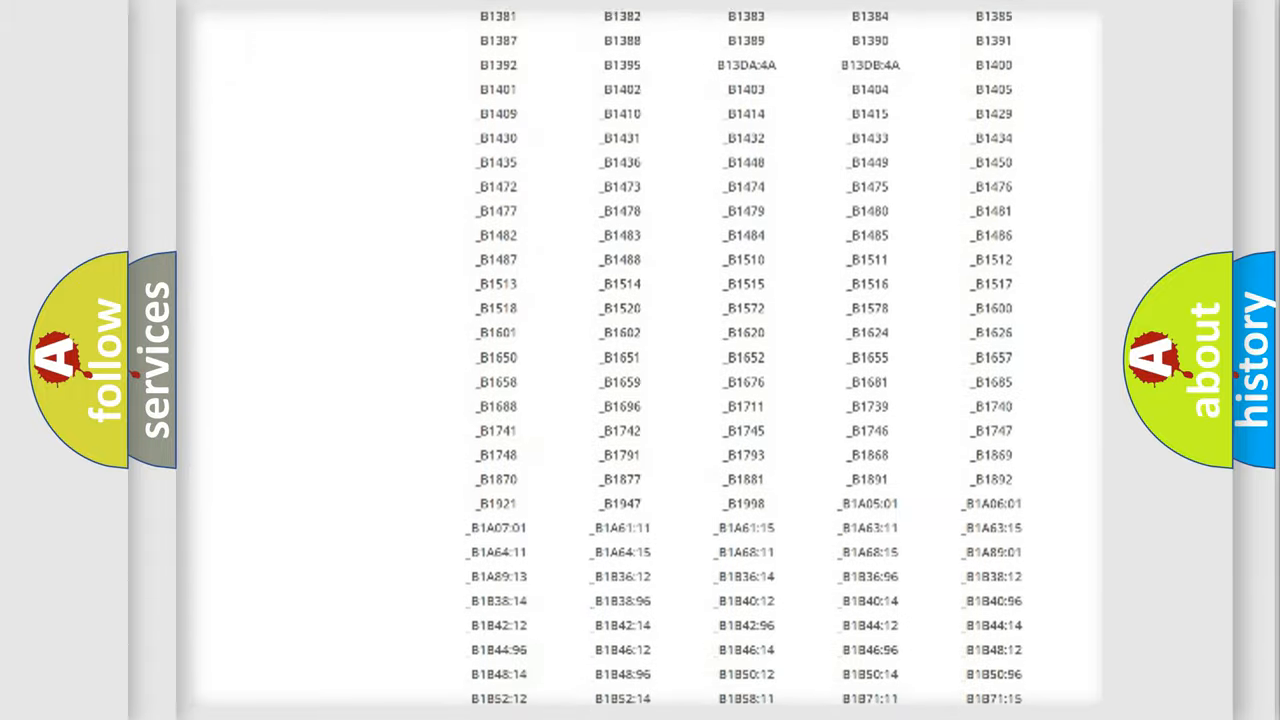